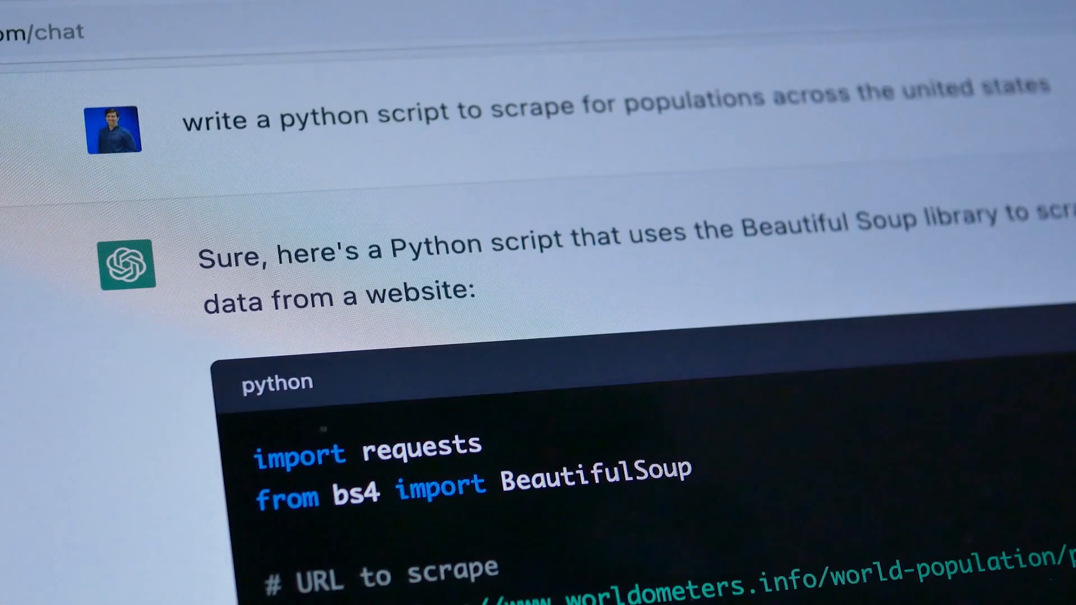
pyautogui.scroll(-3)
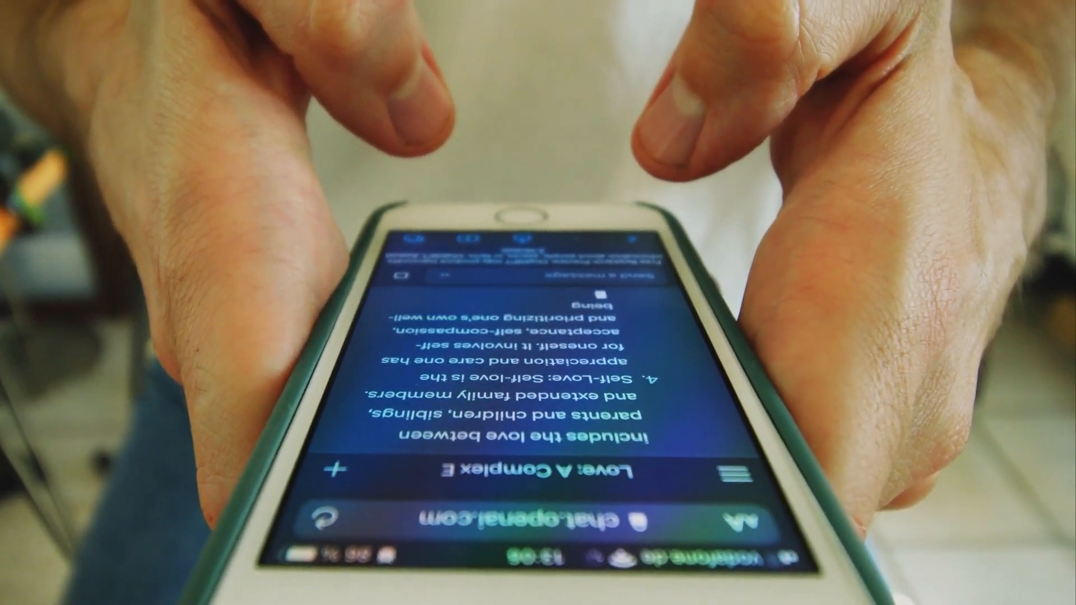
pyautogui.scroll(-3)
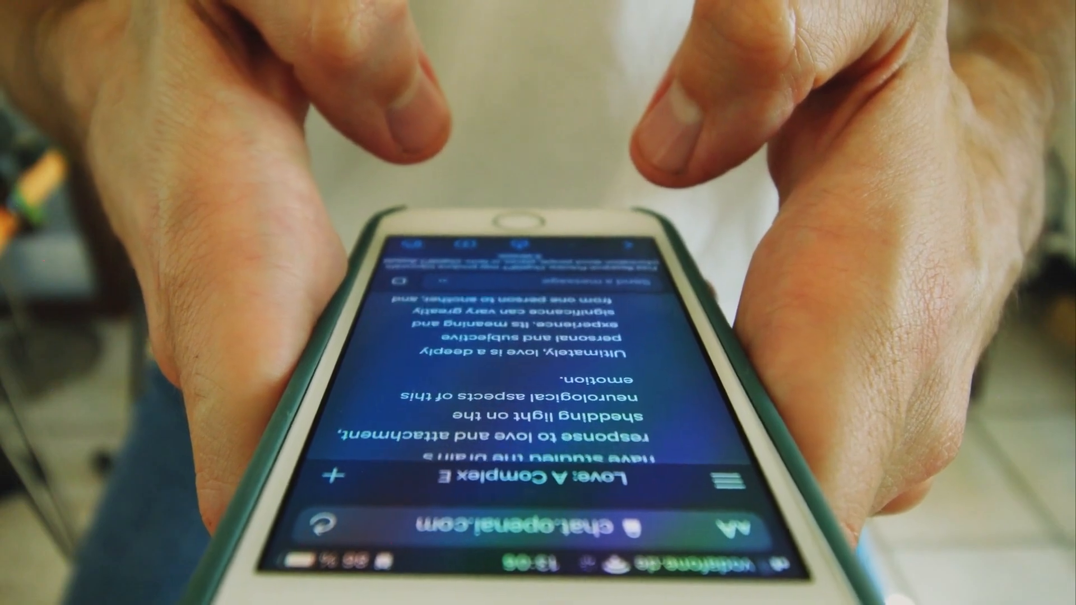